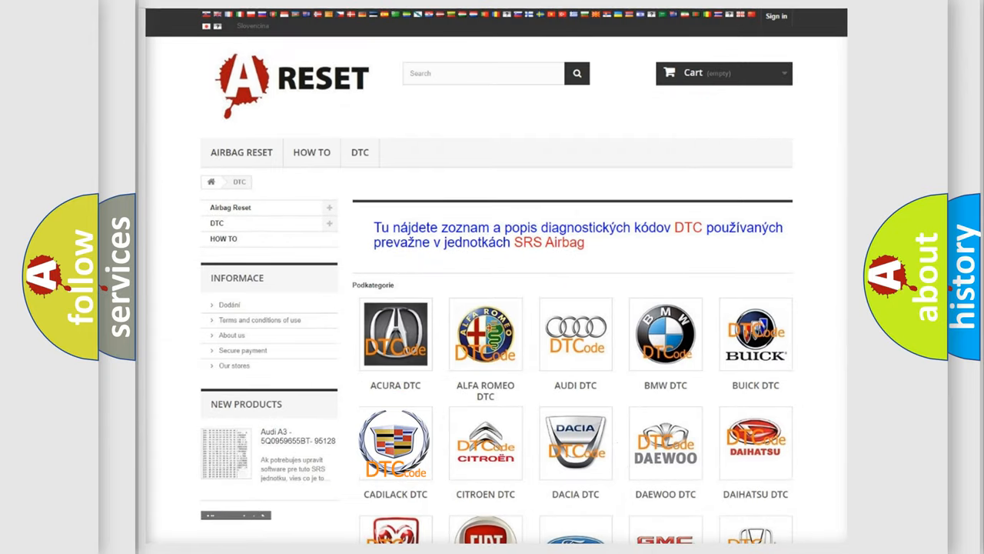
Step: Open the Cadillac DTC tile and scroll down to the B0074:07 ignition voltage entry
left_click(395, 443)
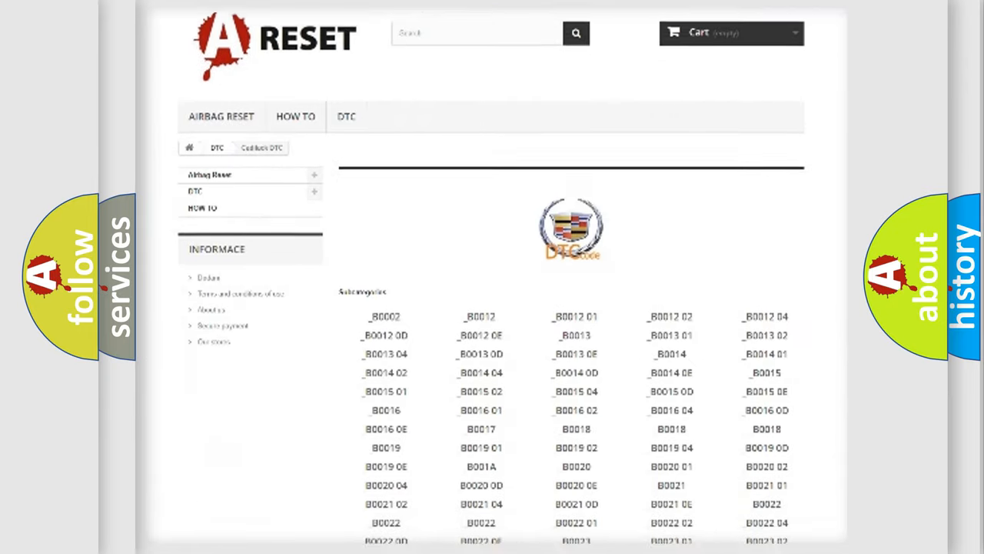
scroll("down", 3)
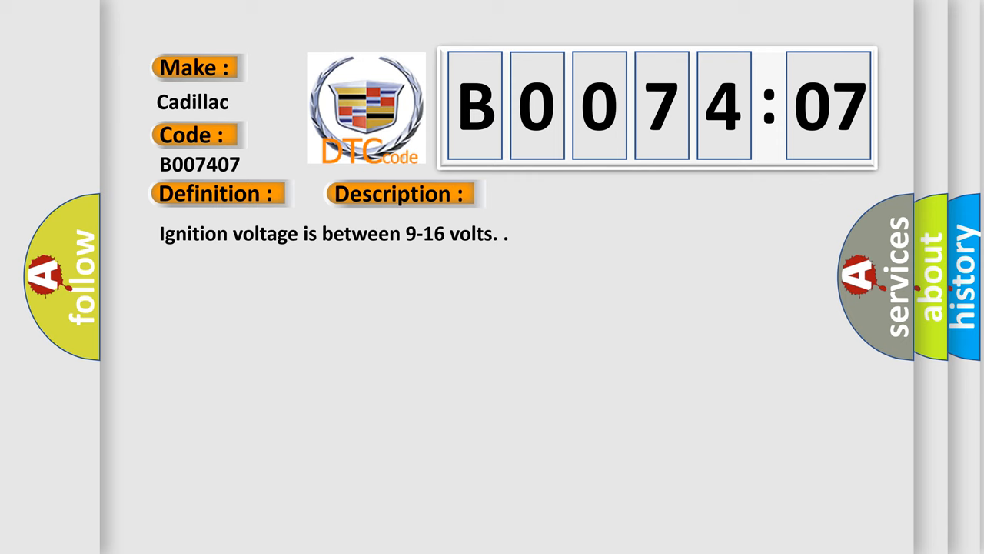
Step: Reveal the cause of B007407: passenger presence sensor voltage out of range
left_click(565, 193)
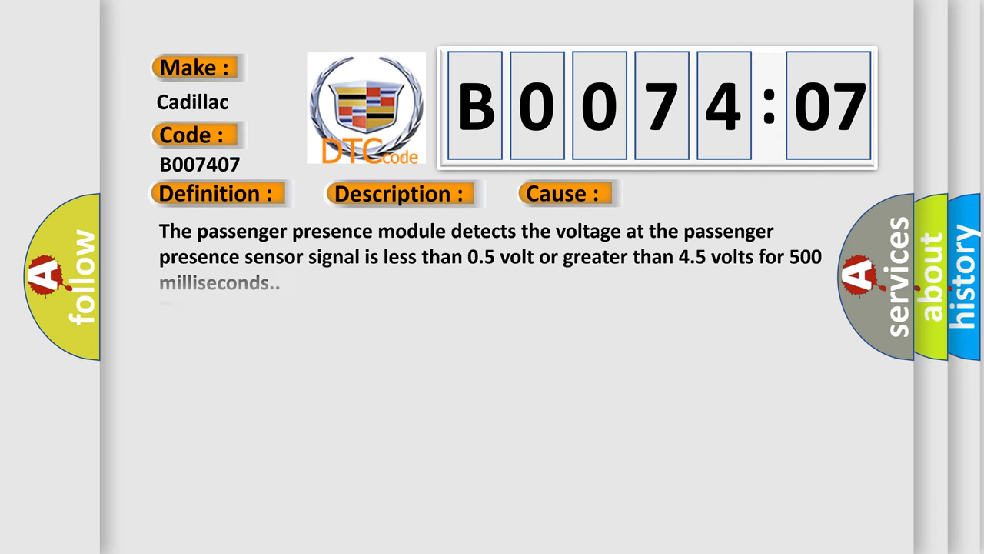